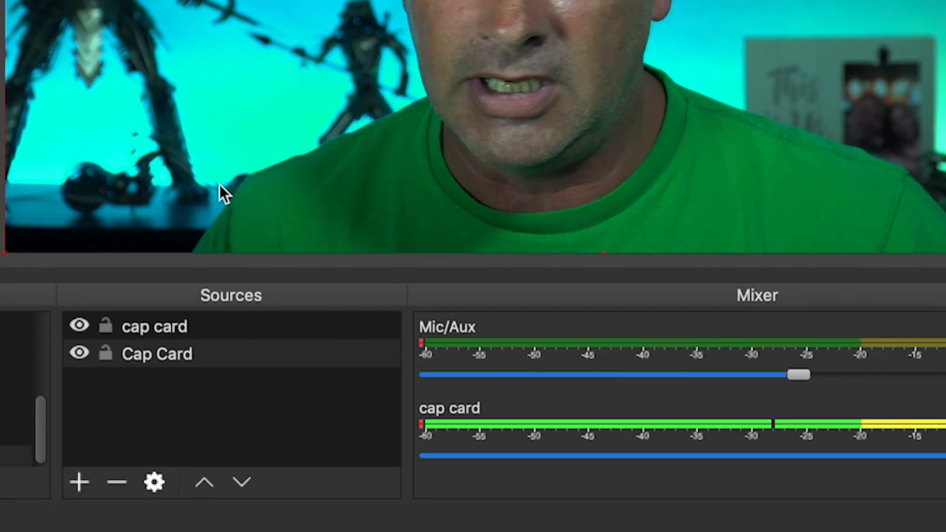
pyautogui.moveTo(589, 148)
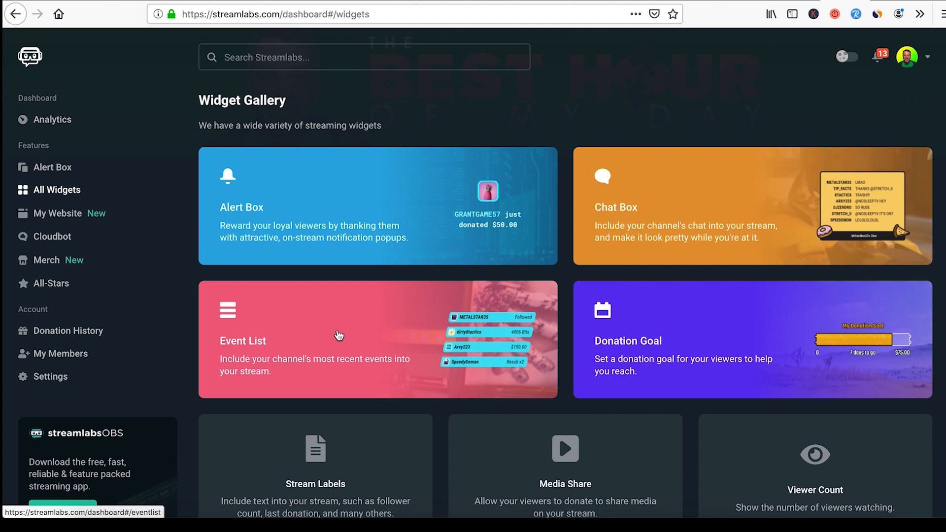
# Open the Event List widget and queue test donation and subscriber events in its preview
pyautogui.click(338, 335)
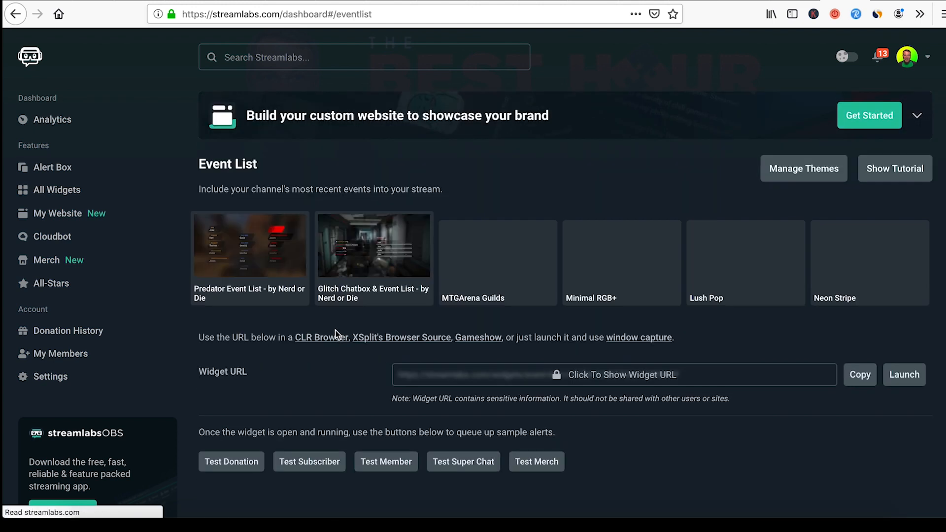
pyautogui.scroll(-3)
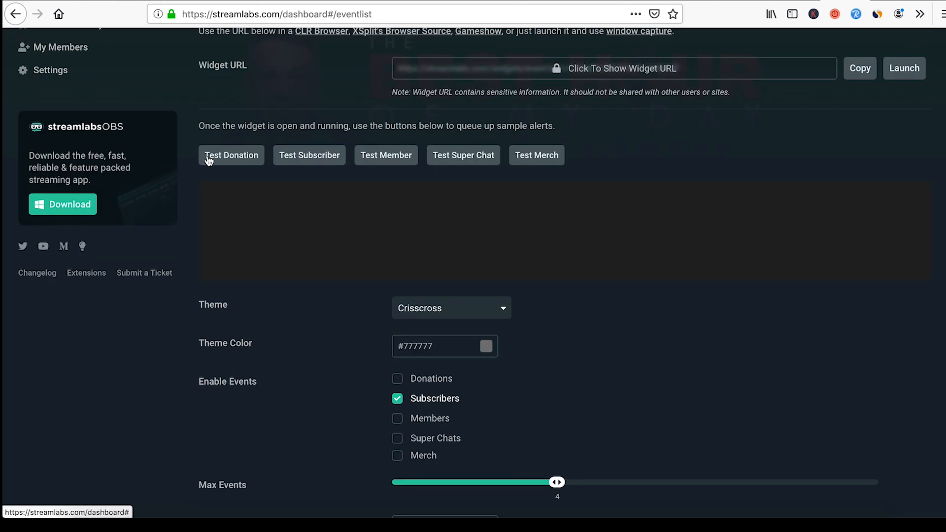
pyautogui.click(309, 155)
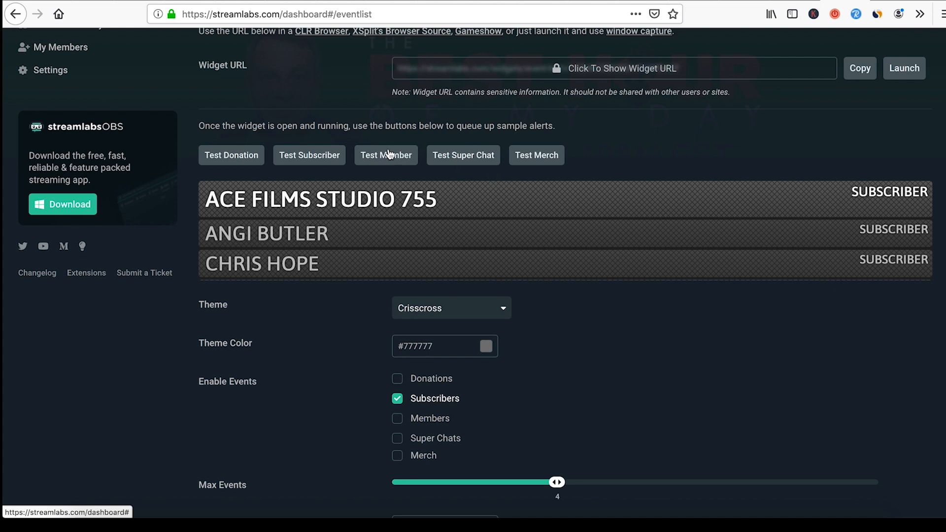
pyautogui.click(231, 155)
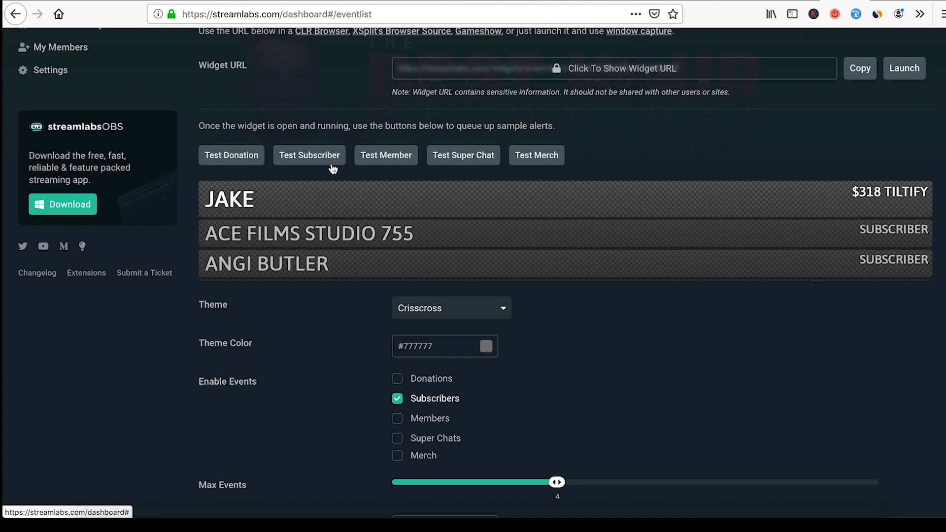
pyautogui.moveTo(375, 167)
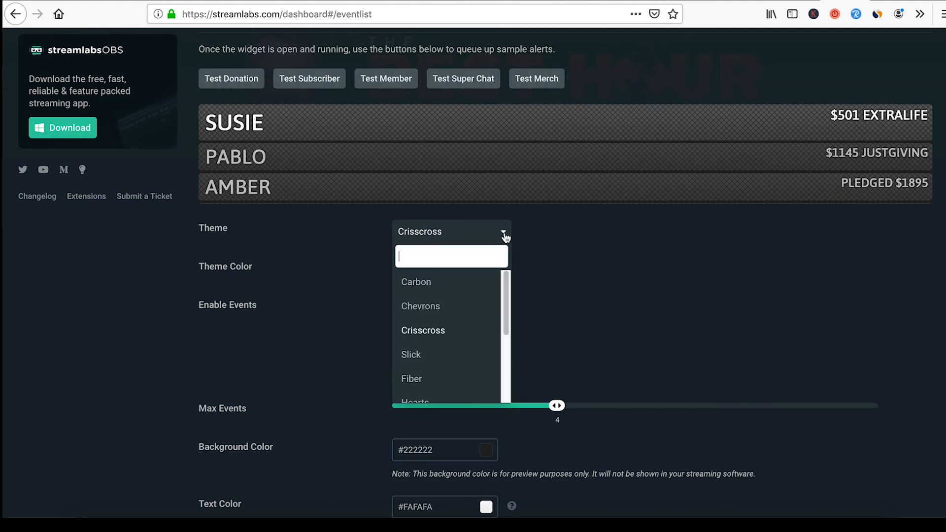
# Apply the Carbon theme, tick every Enable Events type, and copy the event list widget URL
pyautogui.click(416, 282)
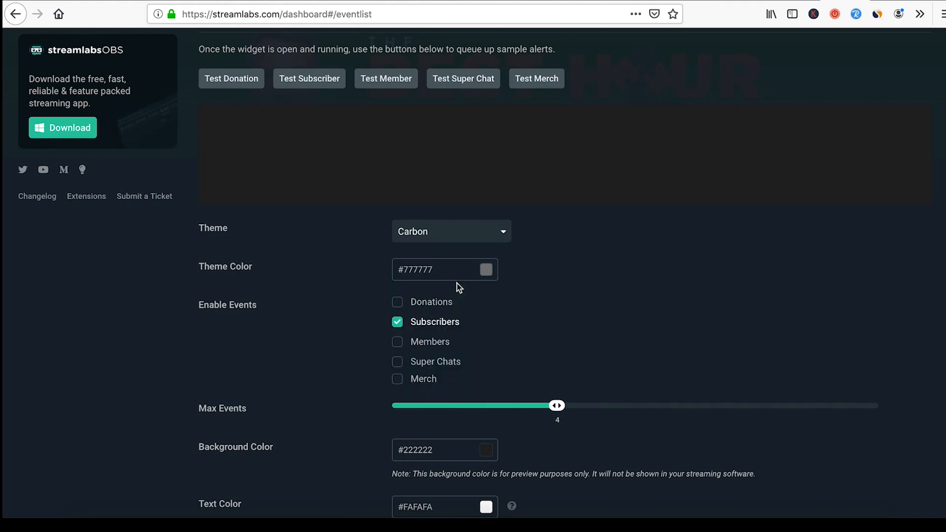
pyautogui.moveTo(509, 252)
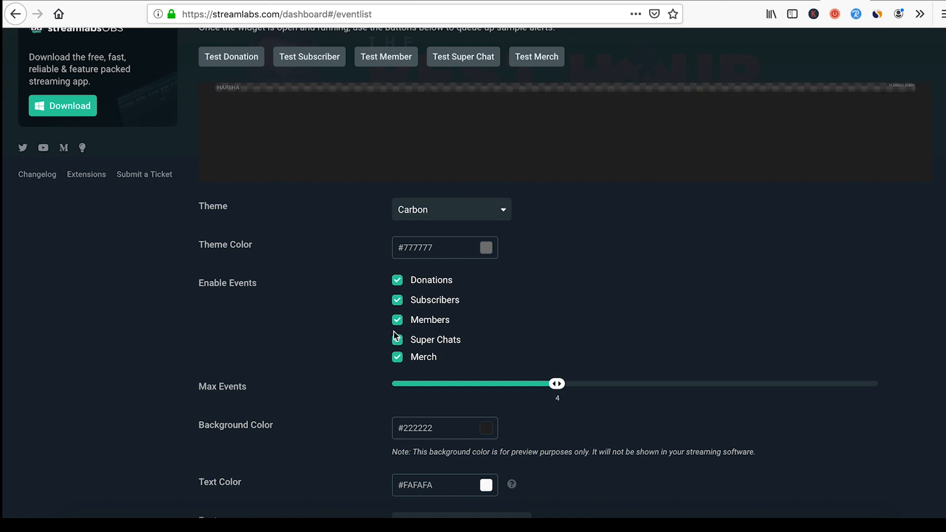
pyautogui.click(231, 56)
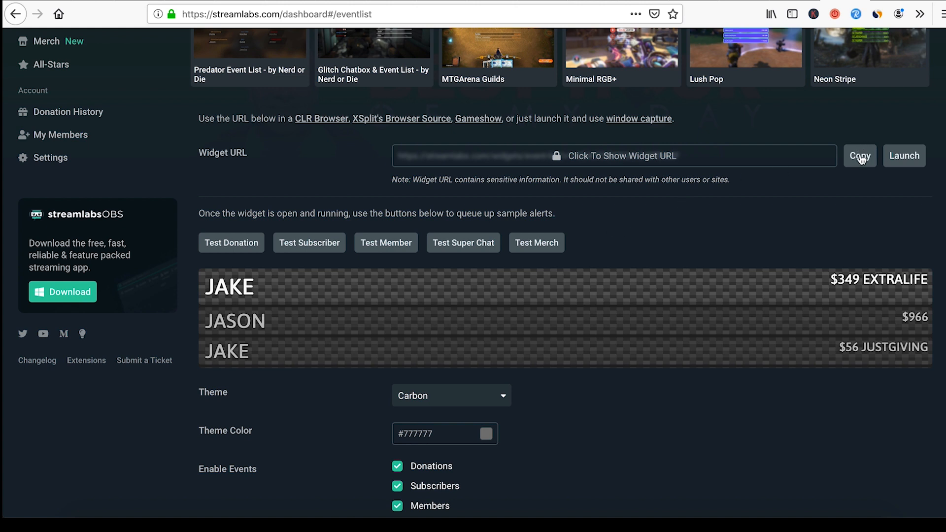
pyautogui.click(860, 156)
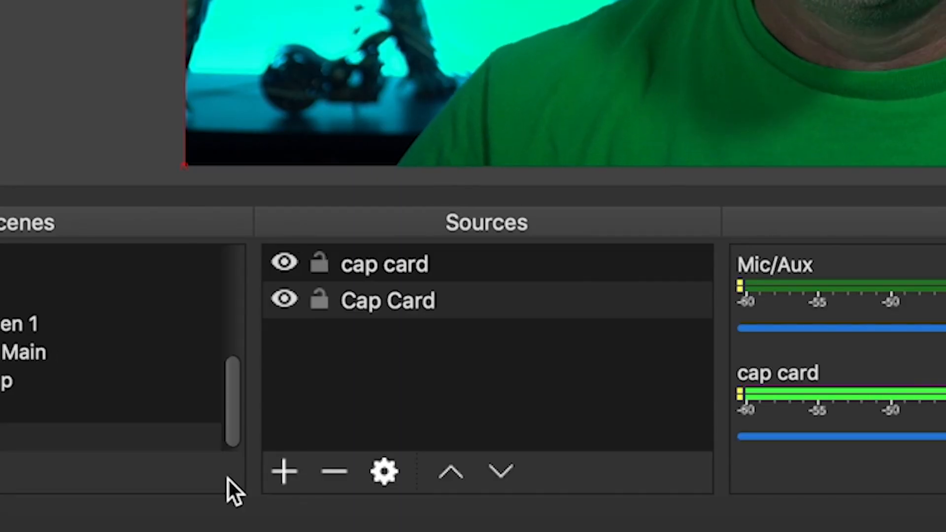
pyautogui.click(284, 472)
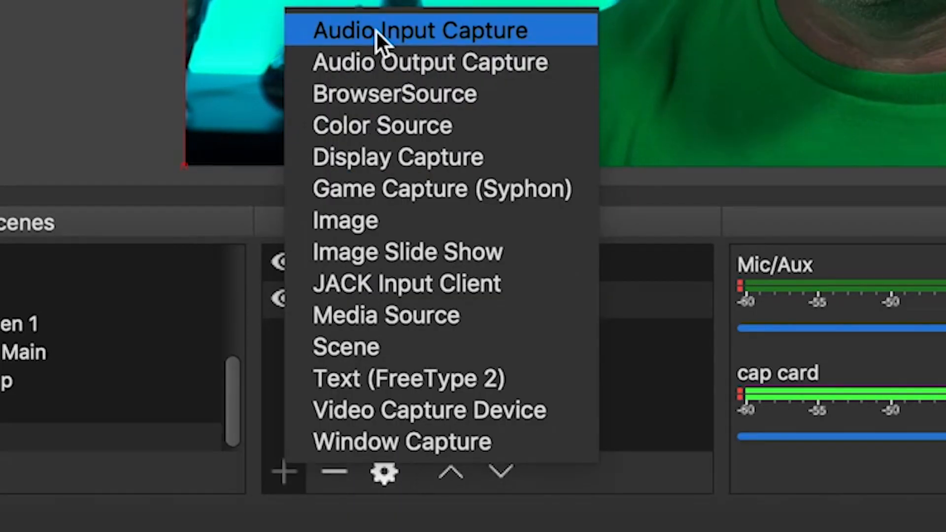
pyautogui.click(393, 94)
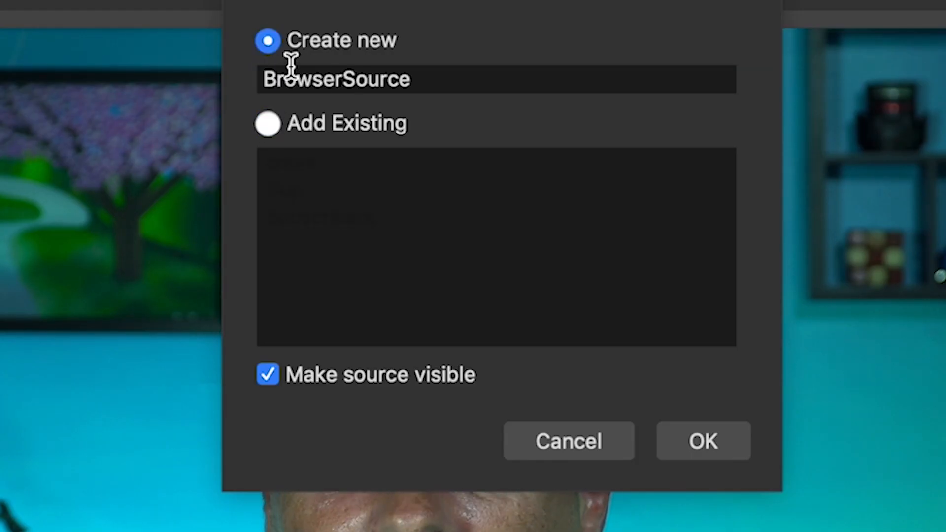
pyautogui.write('e')
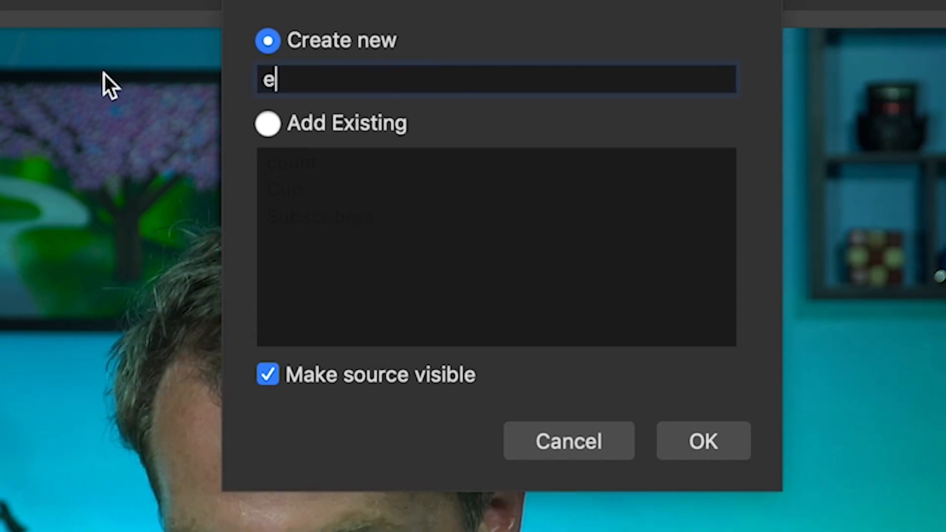
pyautogui.write('vent list')
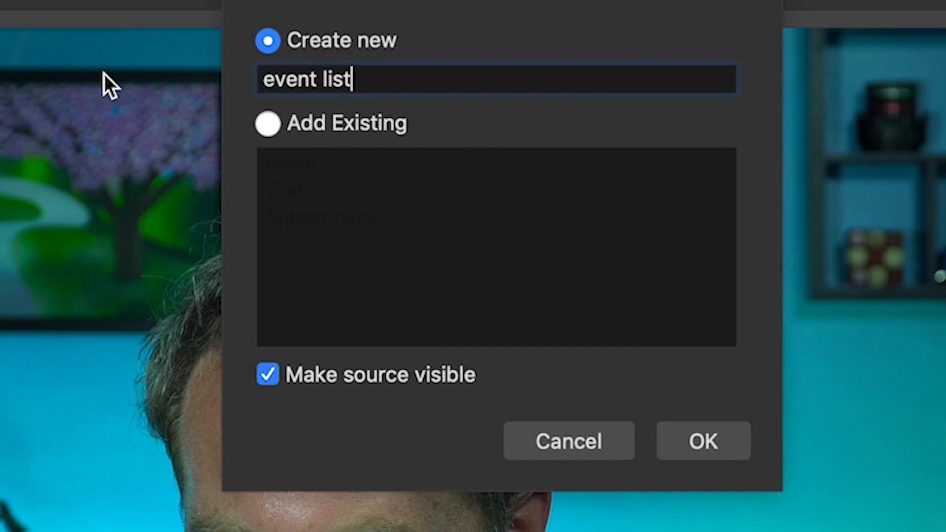
pyautogui.click(702, 441)
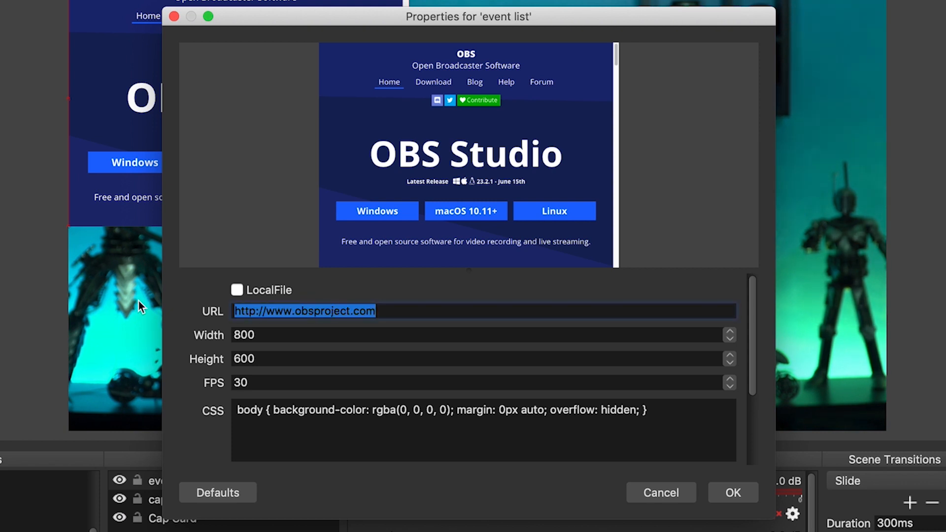
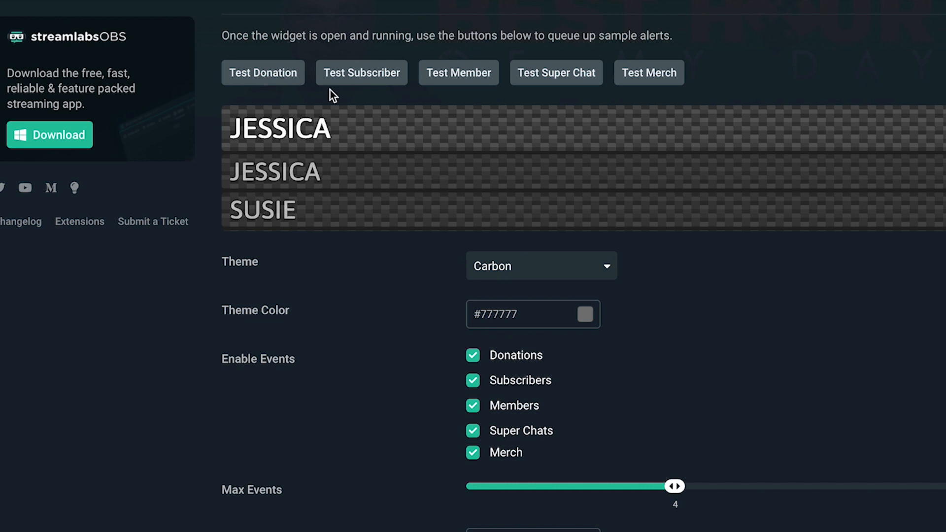
# Queue Test Subscriber and Test Member events in the Carbon event list preview, returning to the gallery
pyautogui.click(459, 73)
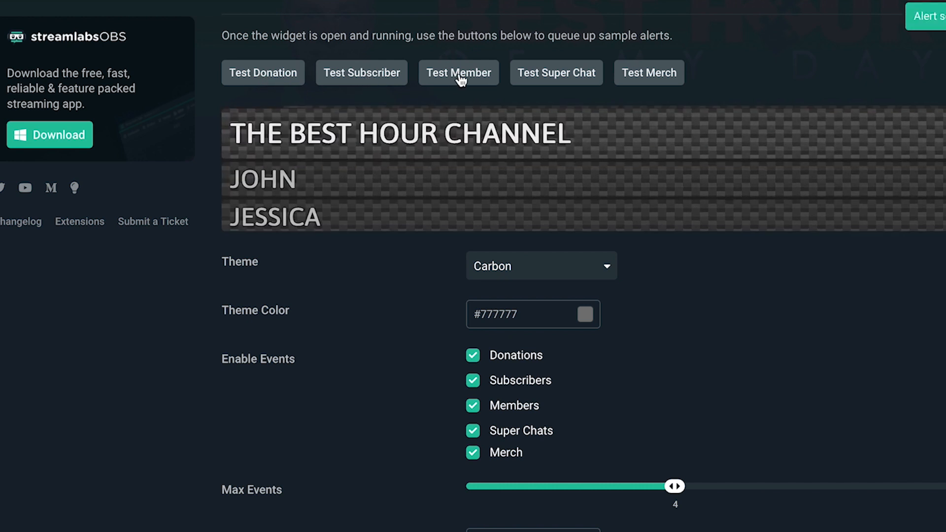
pyautogui.click(458, 73)
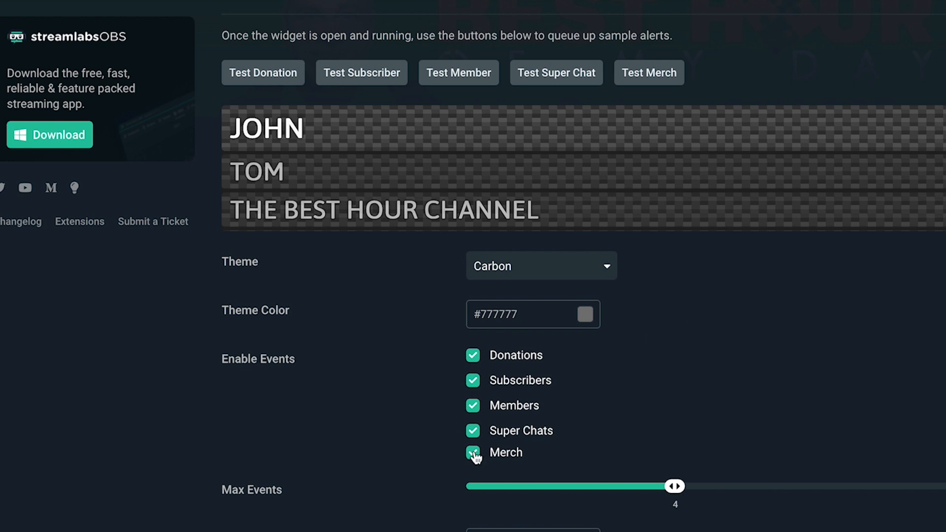
pyautogui.click(473, 452)
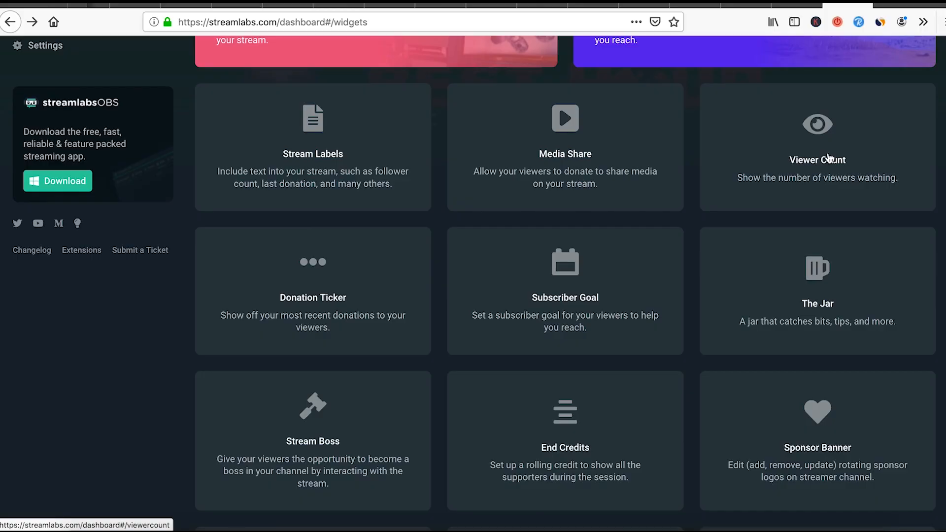
# Open Viewer Count from the Widget Gallery and copy its widget URL
pyautogui.click(817, 146)
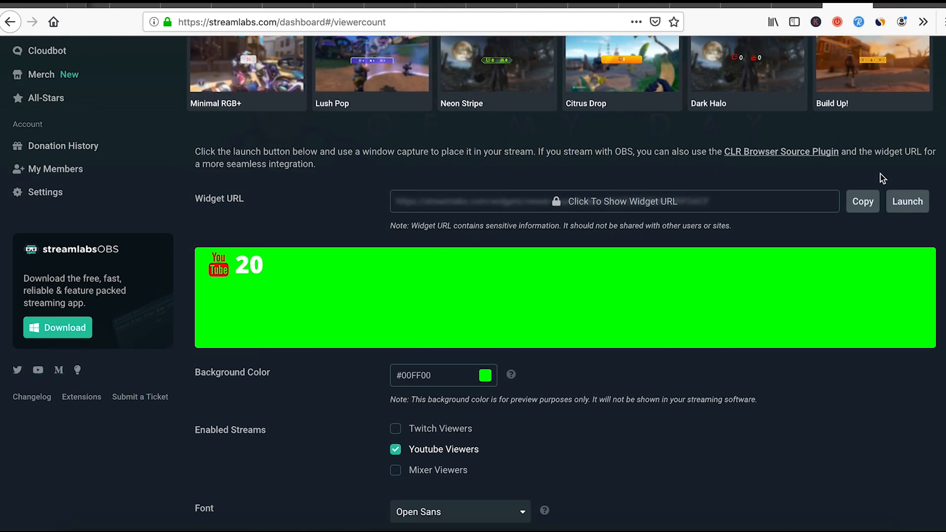
pyautogui.click(863, 201)
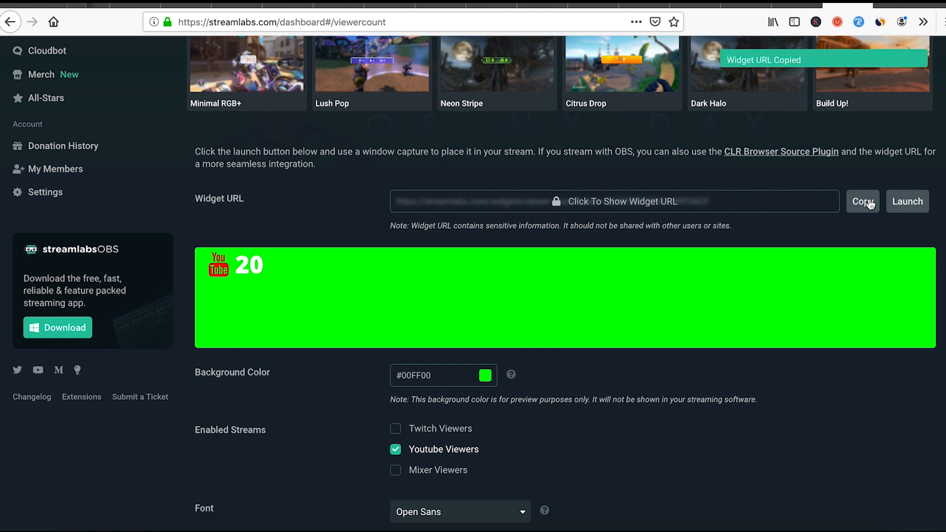
pyautogui.moveTo(144, 16)
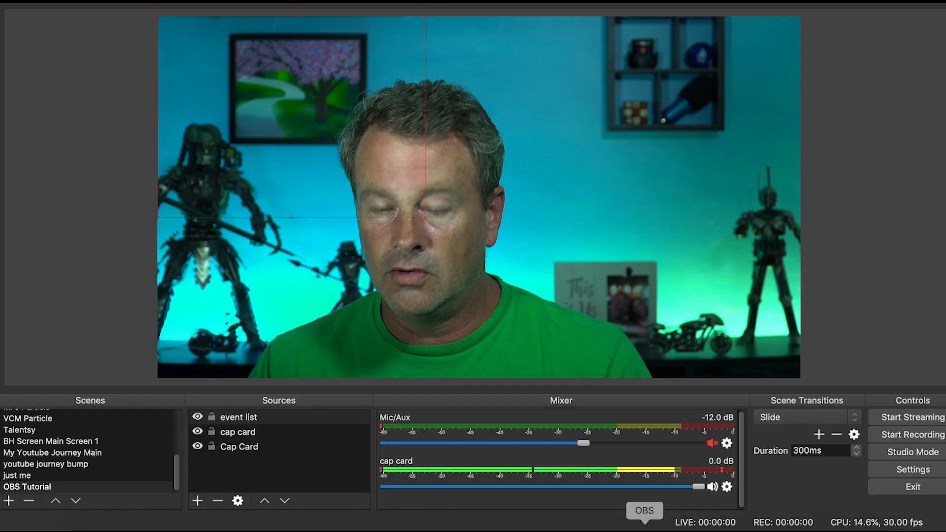
pyautogui.click(239, 417)
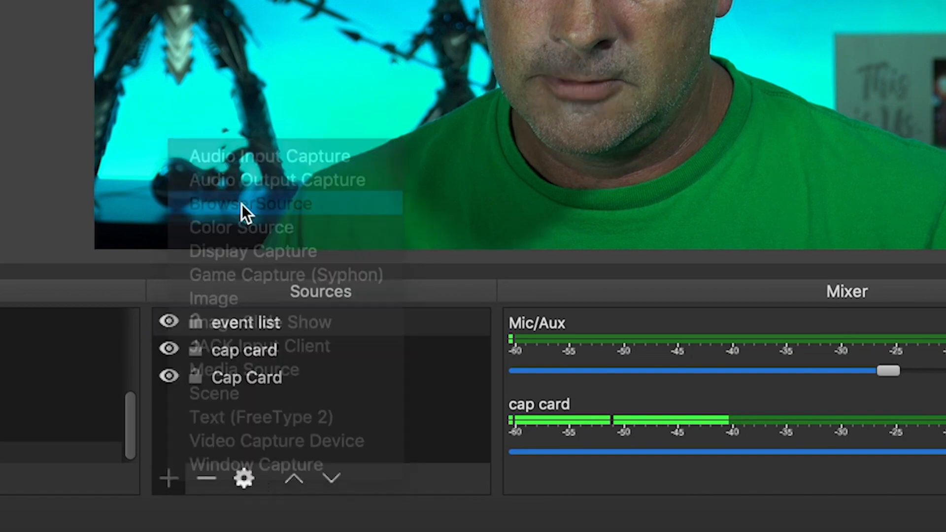
pyautogui.click(248, 204)
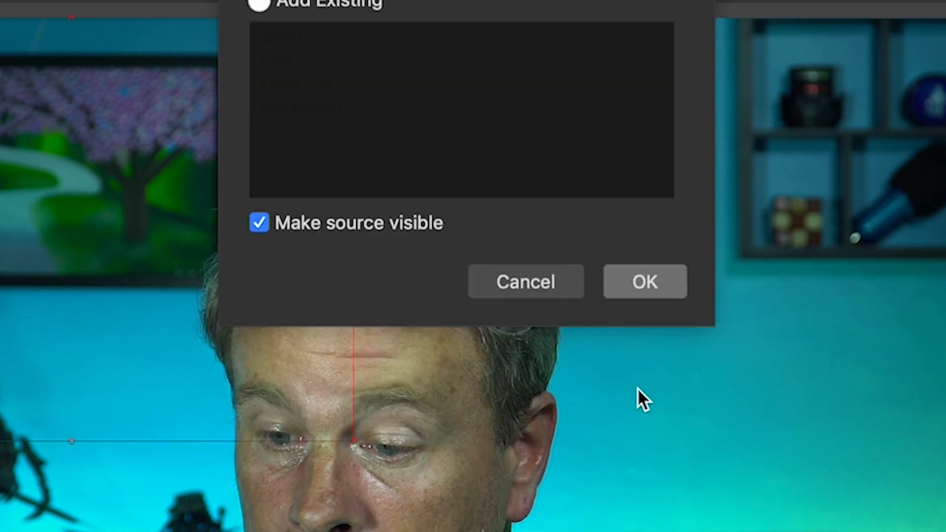
pyautogui.click(644, 281)
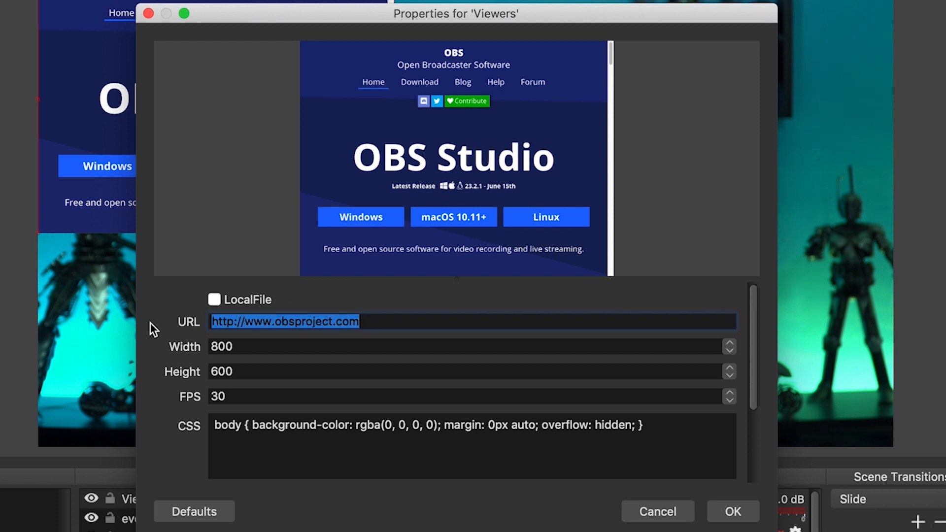
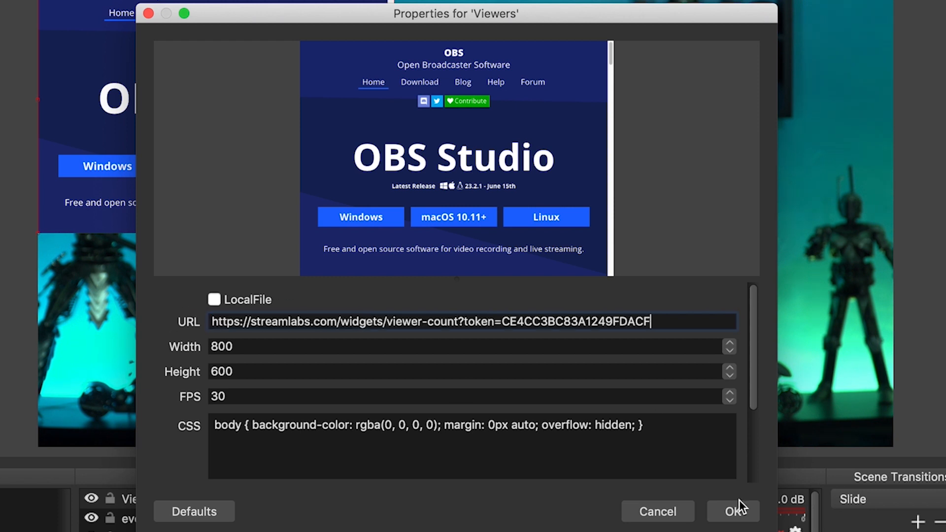
pyautogui.click(733, 511)
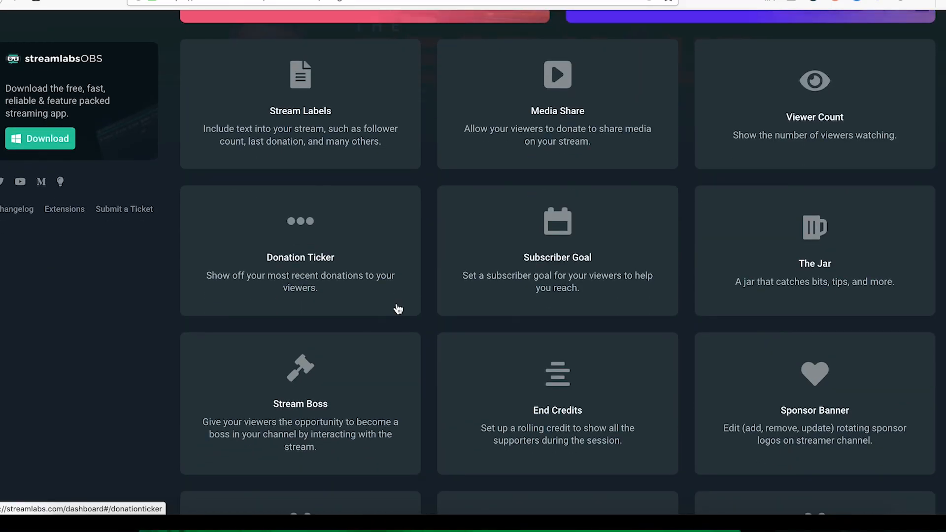
# Open the Tip Jar widget, dismiss its introduction, enable all event types, and copy its URL
pyautogui.click(815, 250)
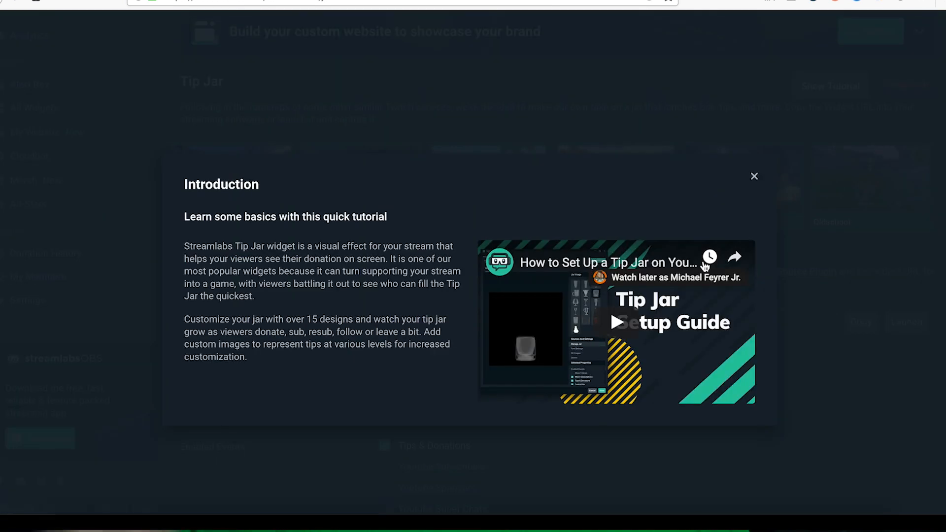
pyautogui.click(753, 175)
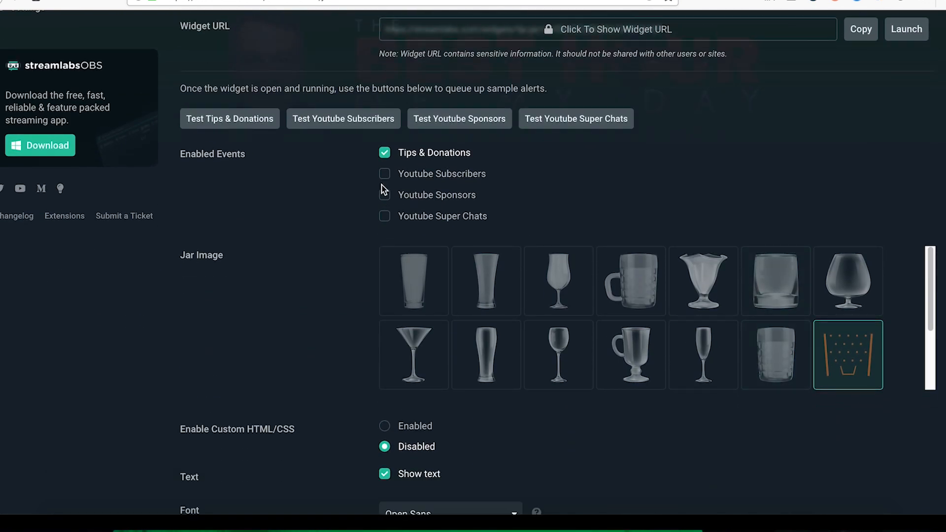
pyautogui.click(384, 174)
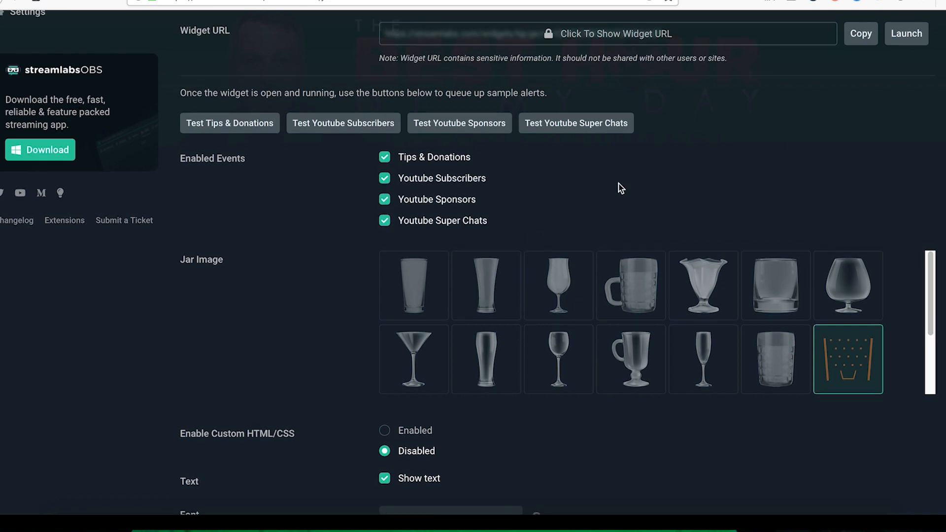
pyautogui.scroll(-3)
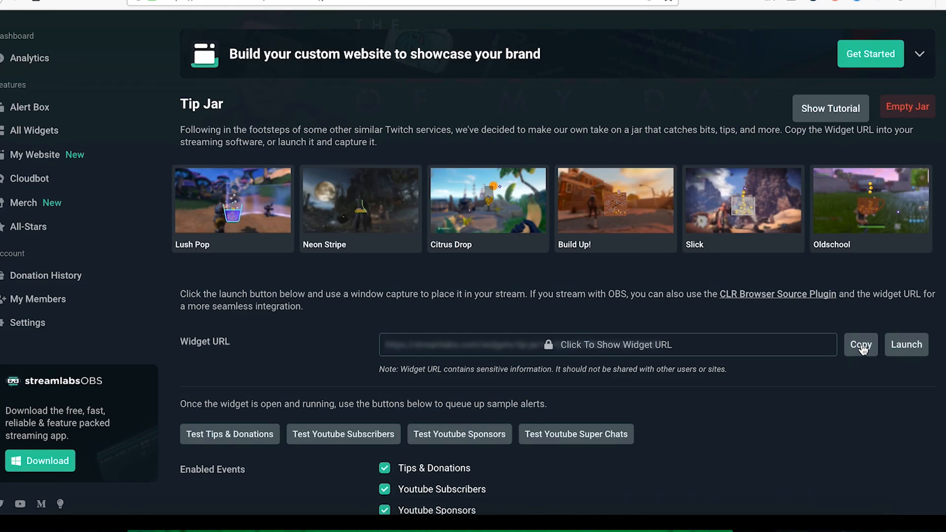
pyautogui.click(860, 344)
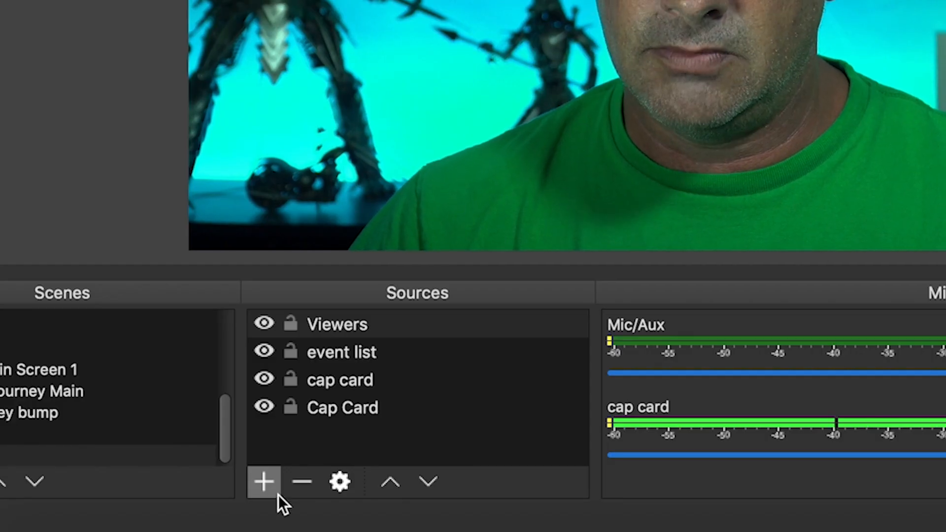
# Add a browser source named 'cup' and select its default URL for replacement
pyautogui.click(264, 481)
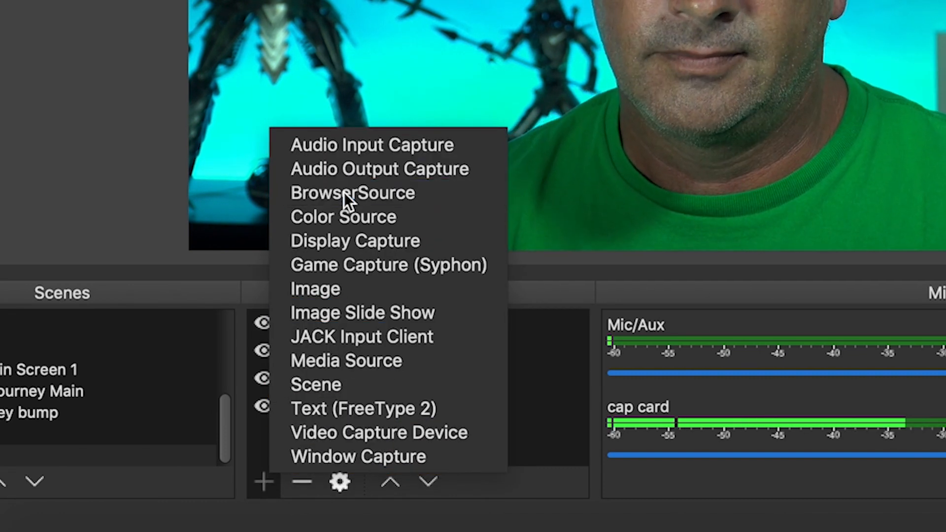
pyautogui.click(353, 193)
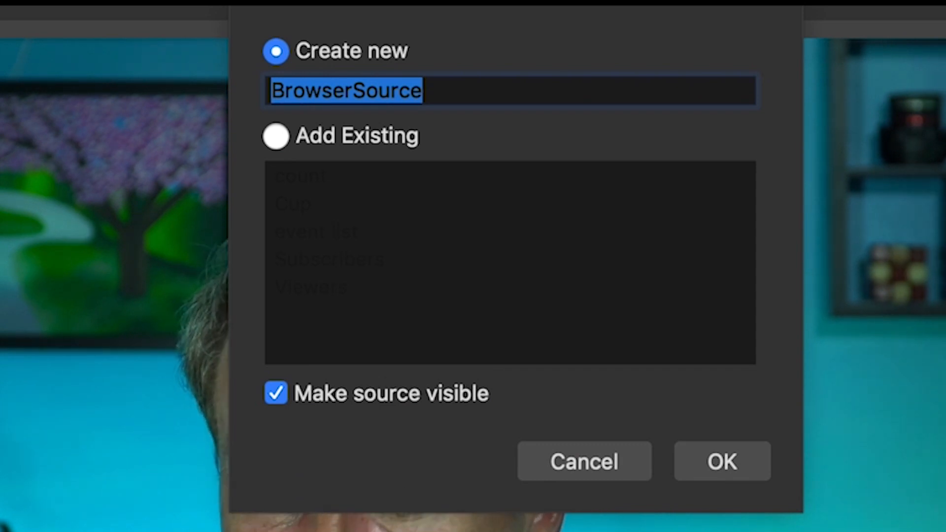
pyautogui.write('cu')
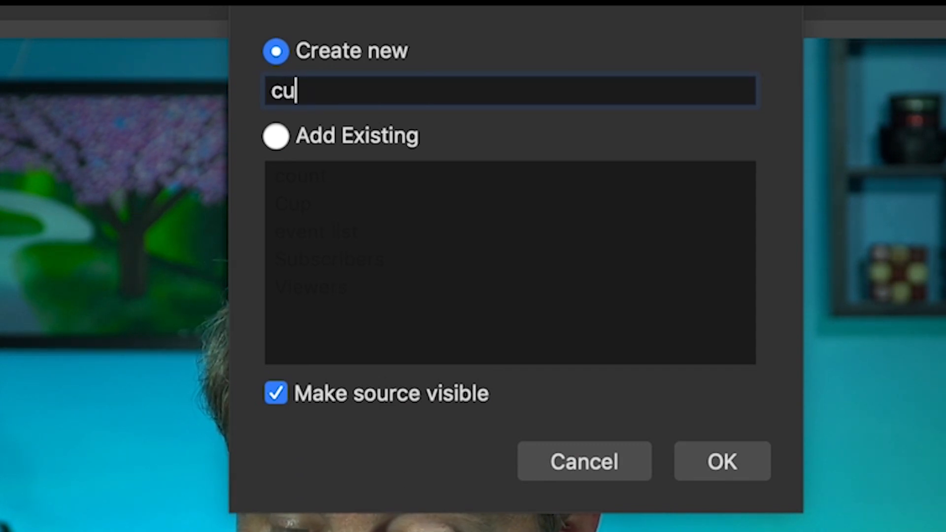
pyautogui.write('p')
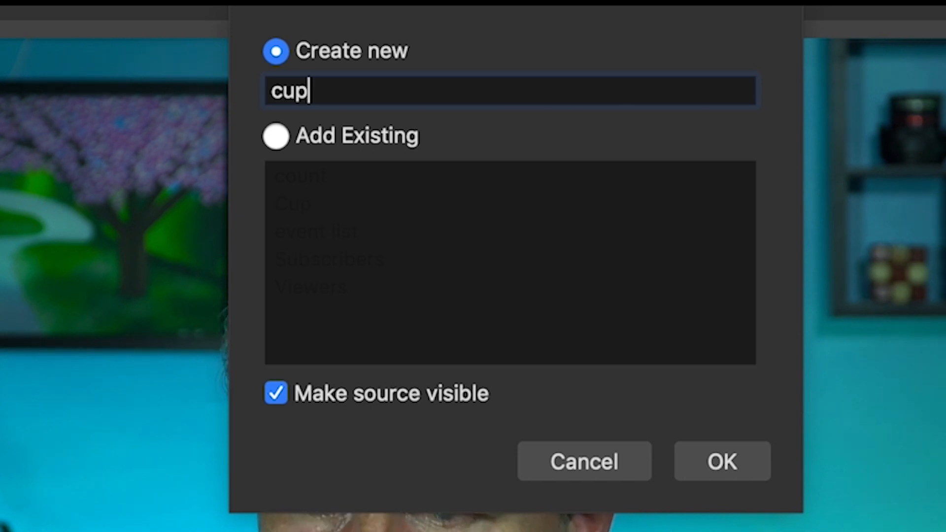
pyautogui.click(721, 462)
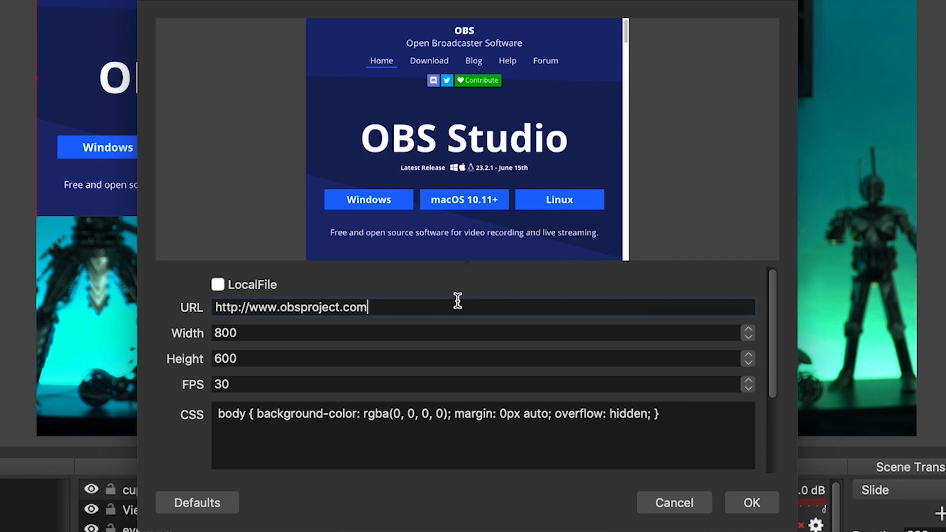
pyautogui.tripleClick(291, 307)
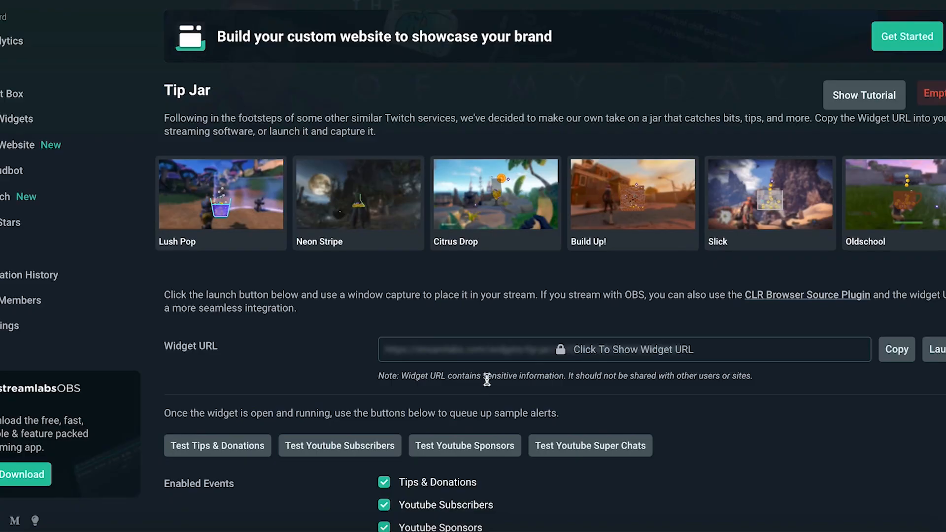
# Save the Tip Jar's bronze, silver and gold coin tier settings and send a test tip
pyautogui.scroll(-3)
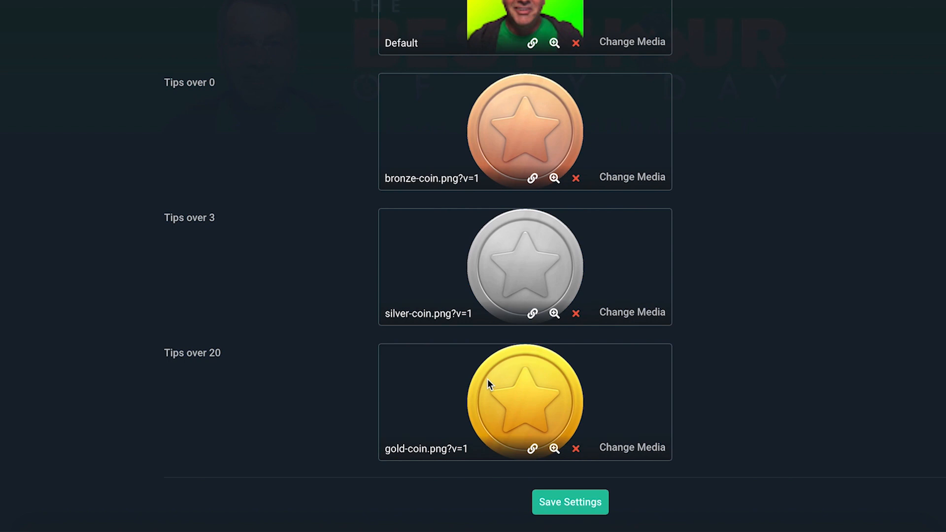
pyautogui.click(570, 502)
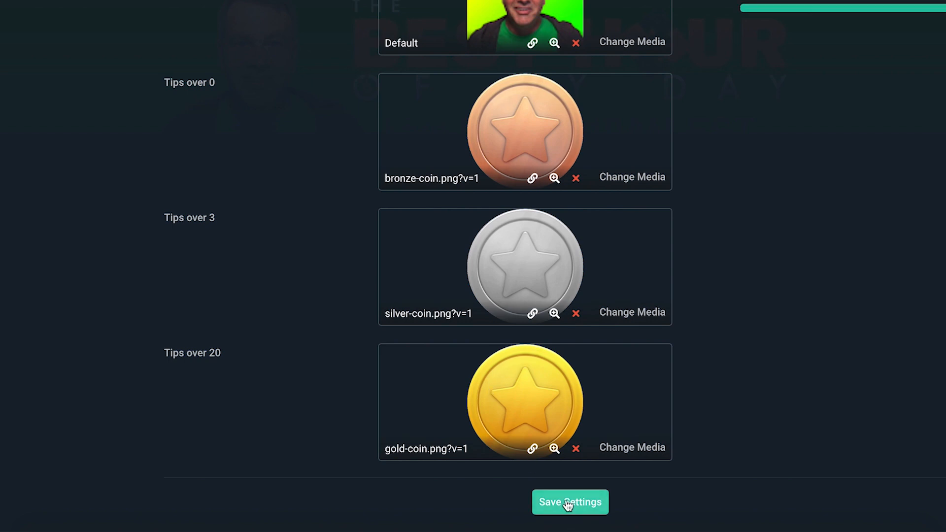
pyautogui.click(570, 502)
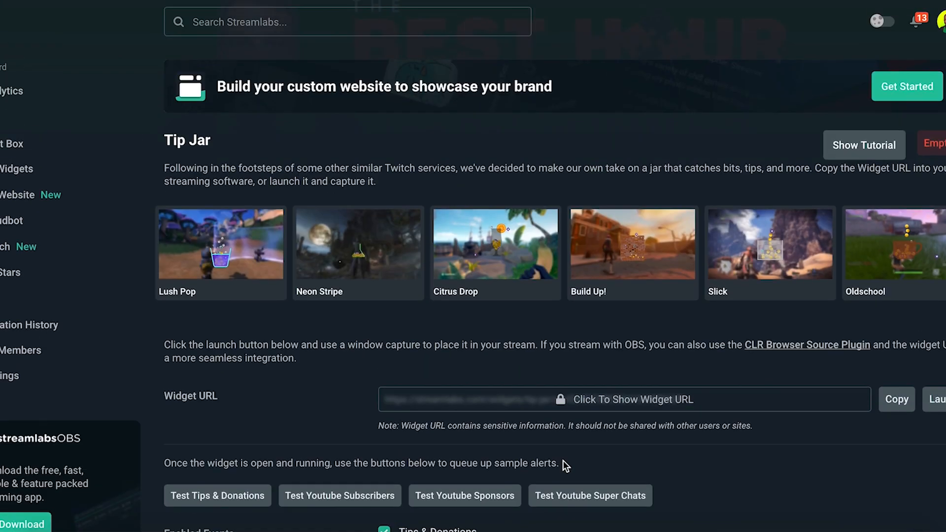
pyautogui.scroll(-3)
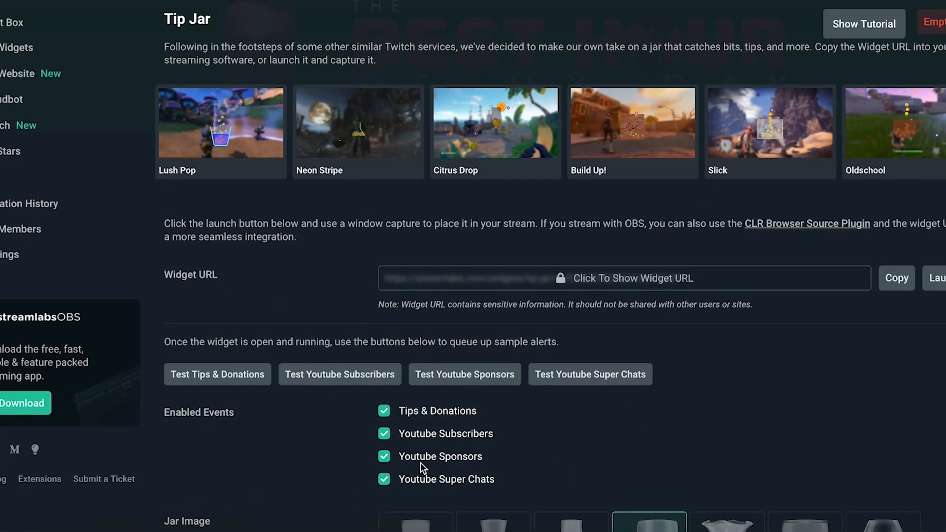
pyautogui.moveTo(267, 370)
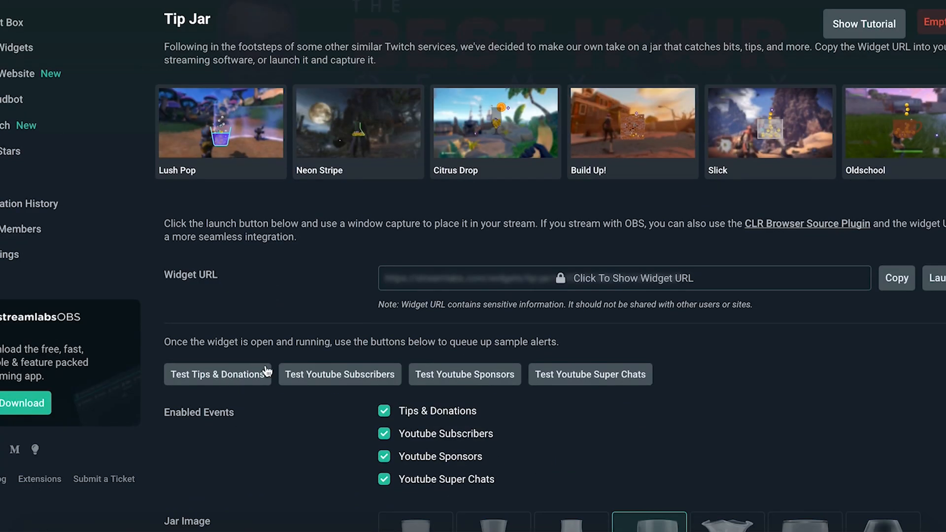
pyautogui.click(219, 374)
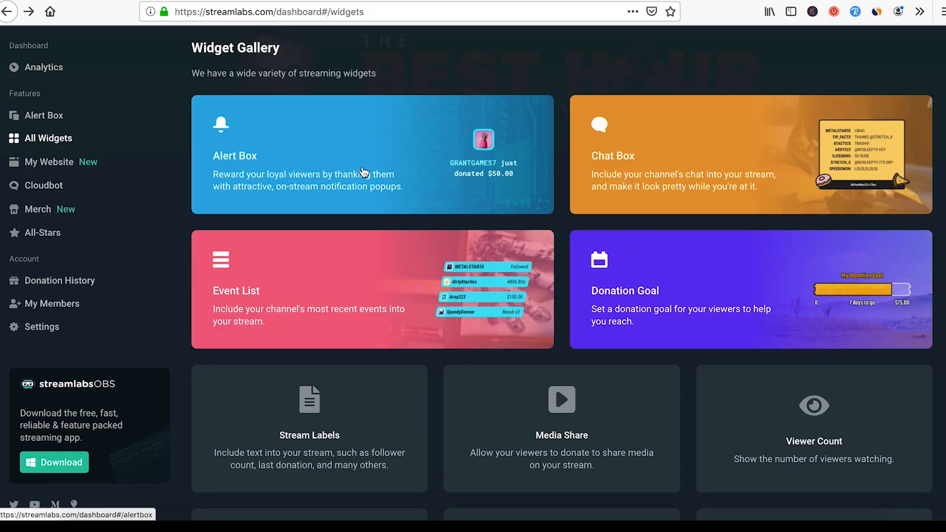
# Open the Alert Box card's settings, then return to OBS's source-type list
pyautogui.click(373, 154)
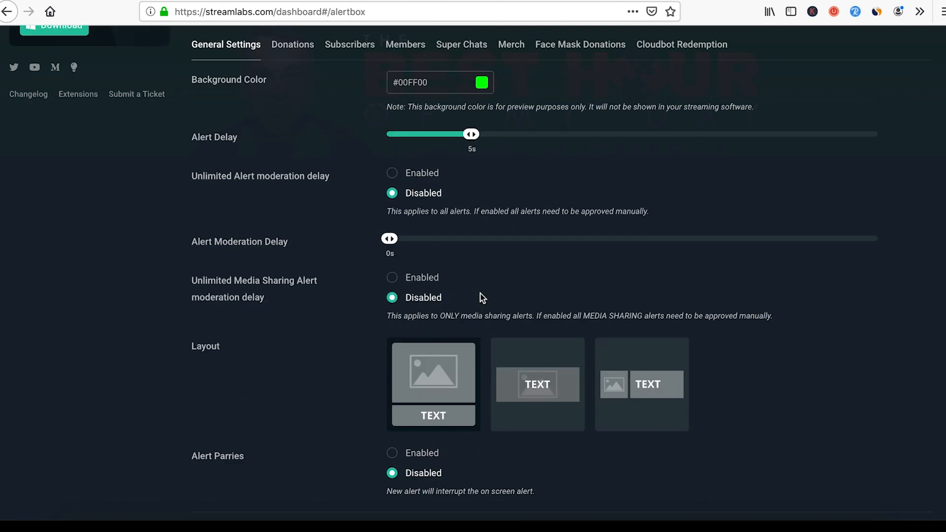
pyautogui.click(859, 403)
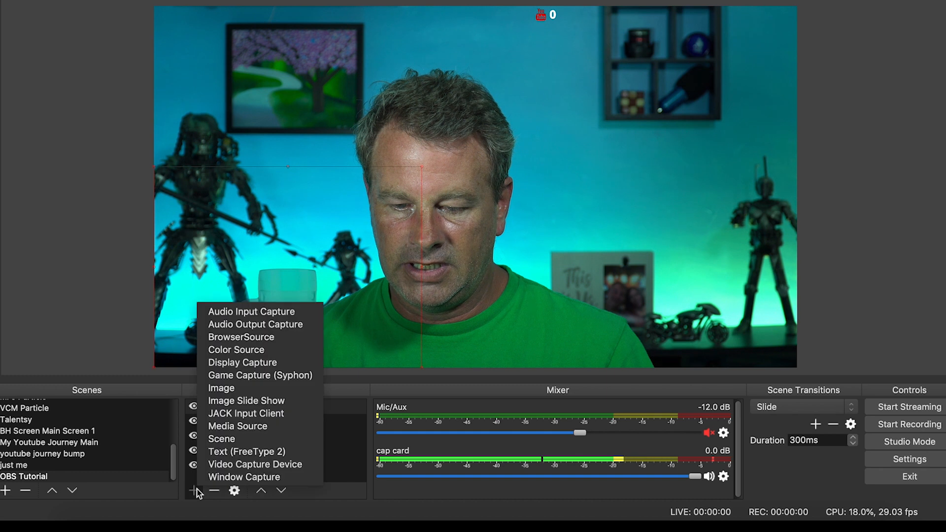
# Create a browser source named 'alert box'
pyautogui.click(240, 337)
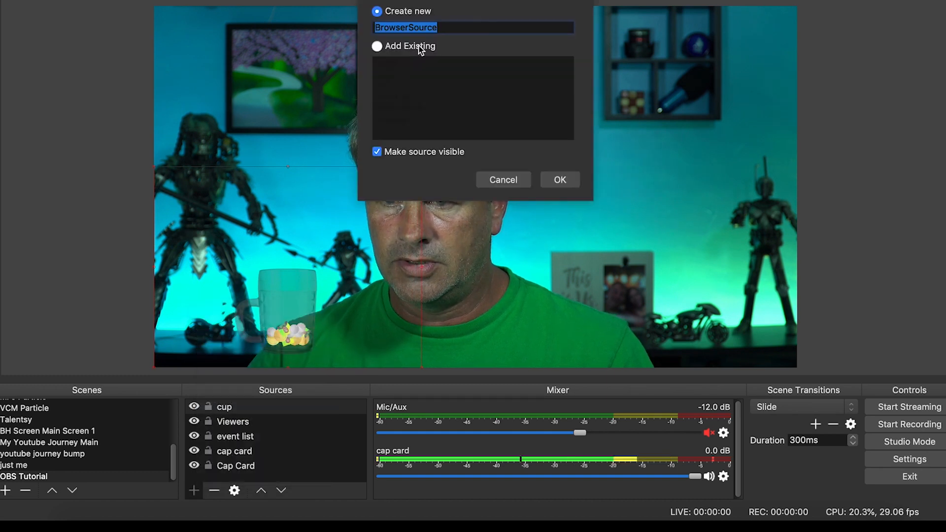
pyautogui.write('alet')
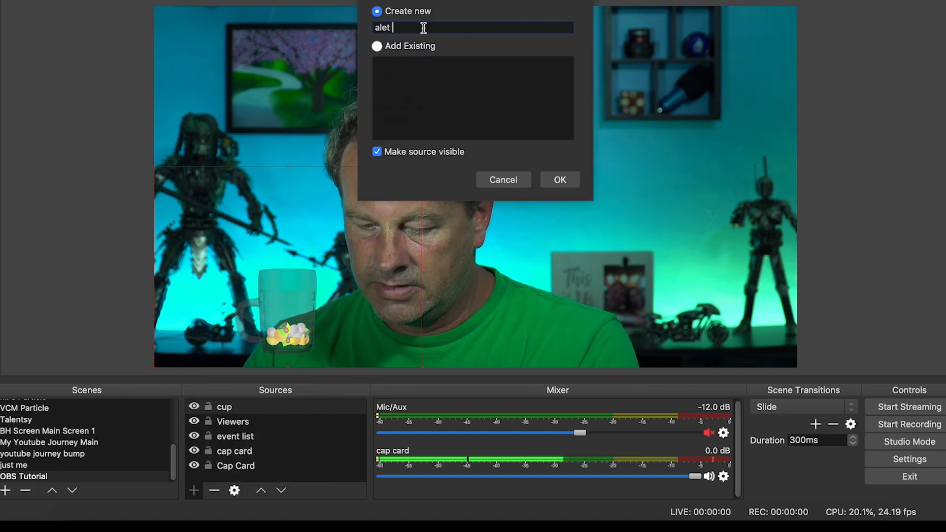
pyautogui.write('box')
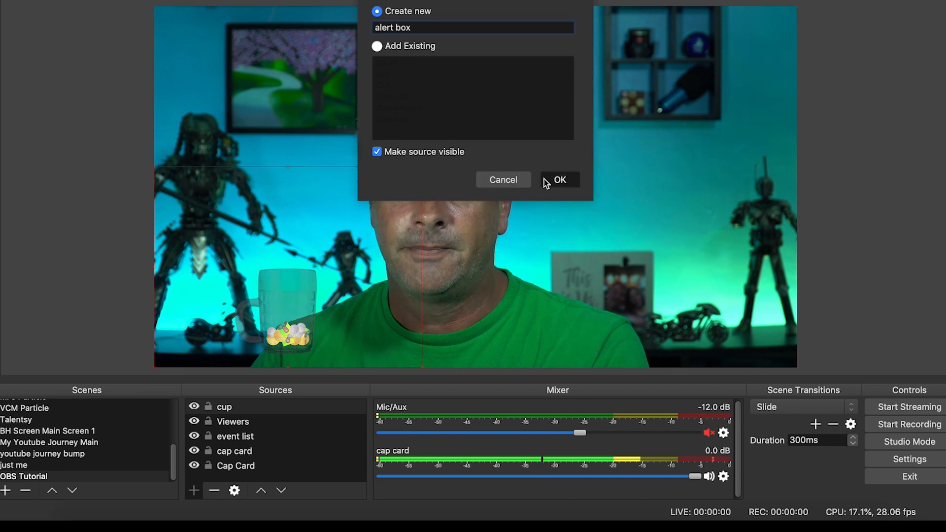
pyautogui.click(558, 180)
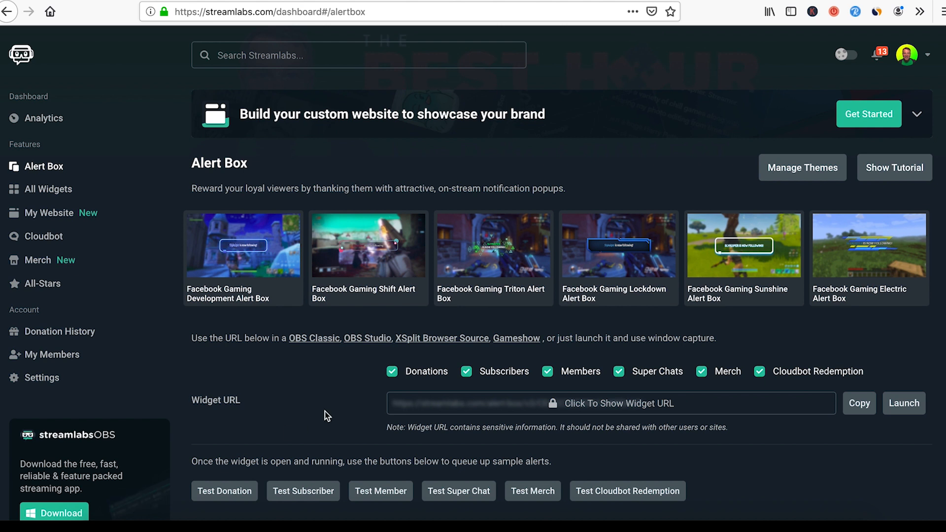
# Save the Alert Box donation settings with image-above-text layout and default zombie image and sound
pyautogui.scroll(-3)
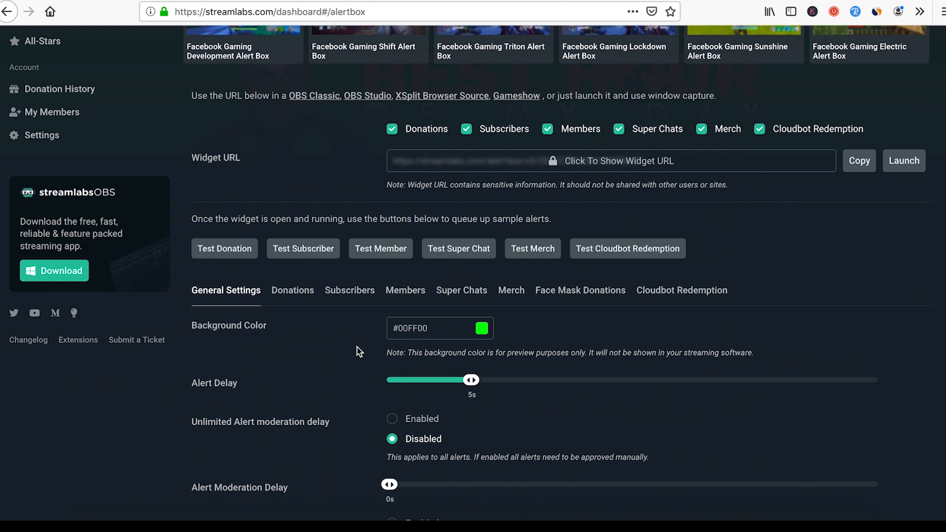
pyautogui.scroll(-3)
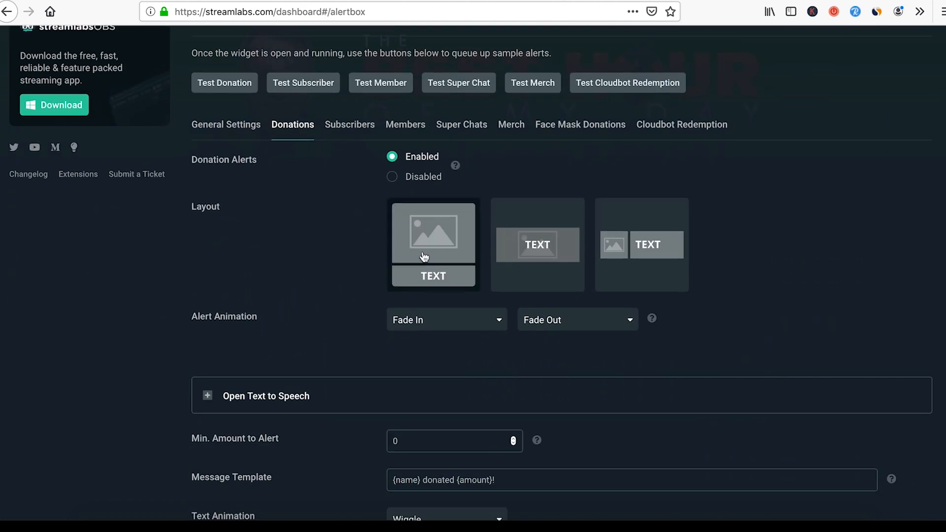
pyautogui.moveTo(430, 285)
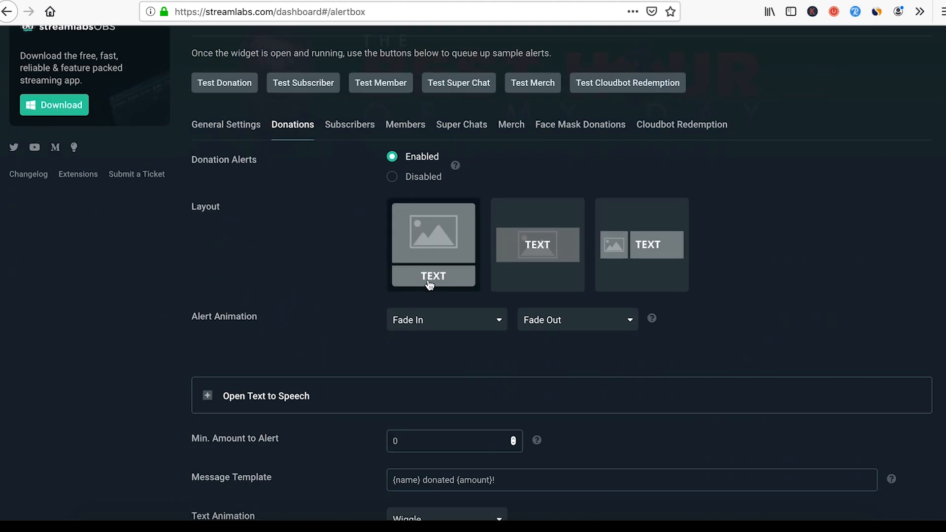
pyautogui.moveTo(413, 234)
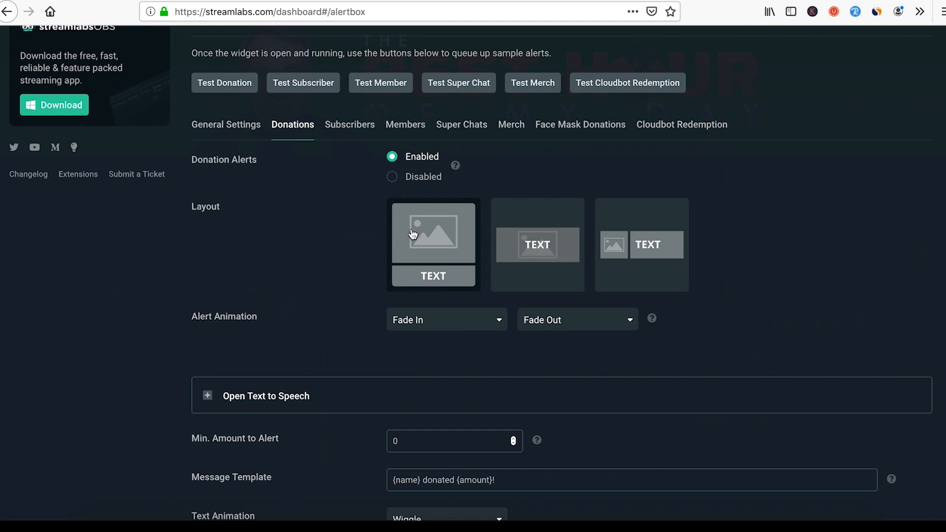
pyautogui.scroll(-3)
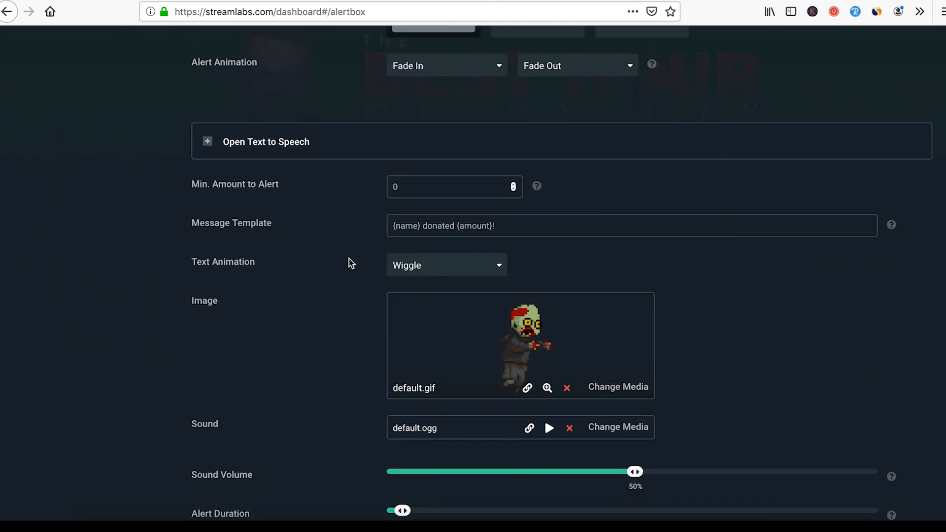
pyautogui.scroll(-3)
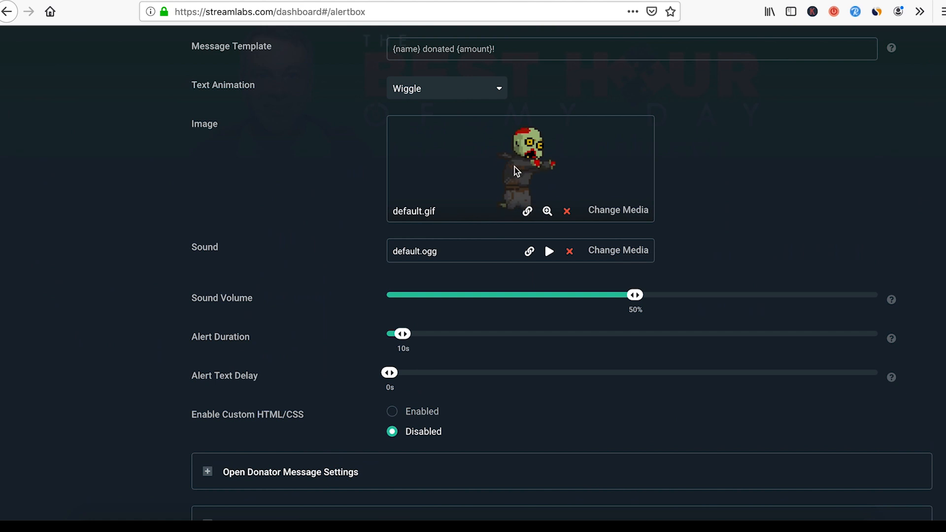
pyautogui.scroll(-3)
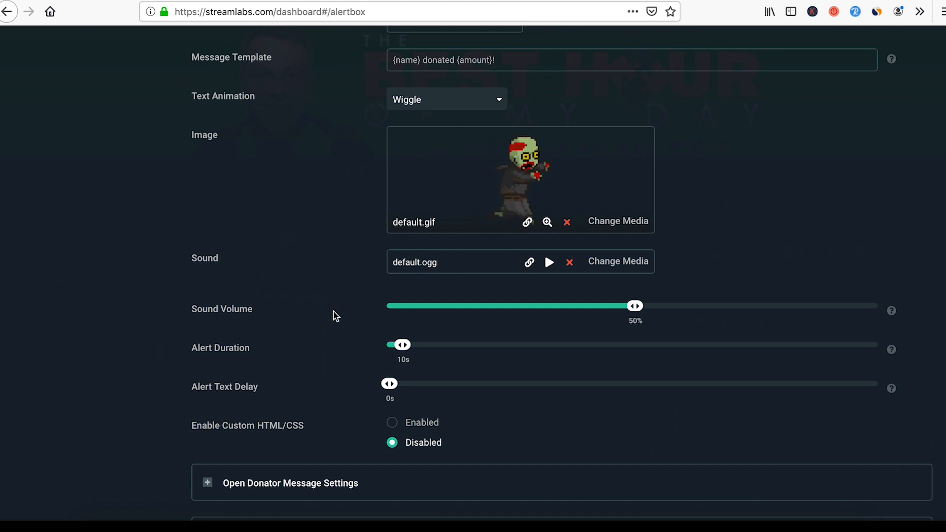
pyautogui.scroll(-3)
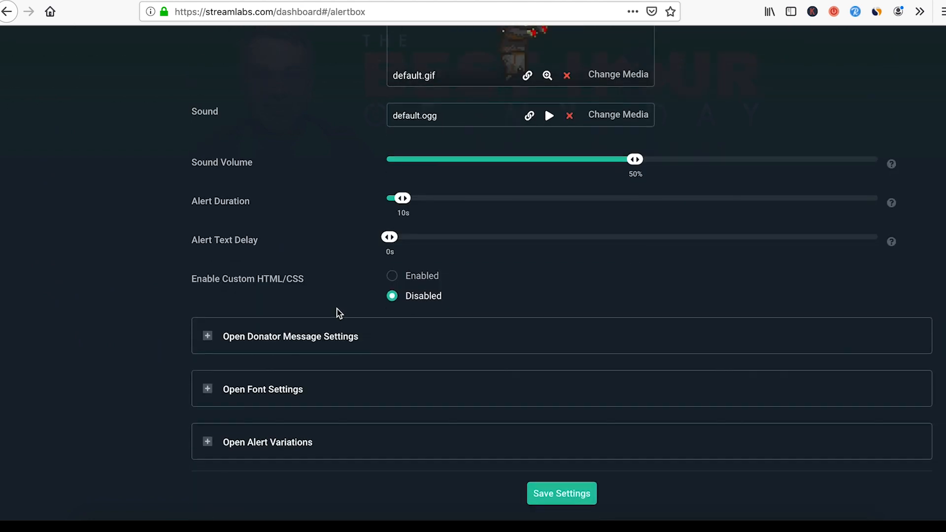
pyautogui.click(561, 493)
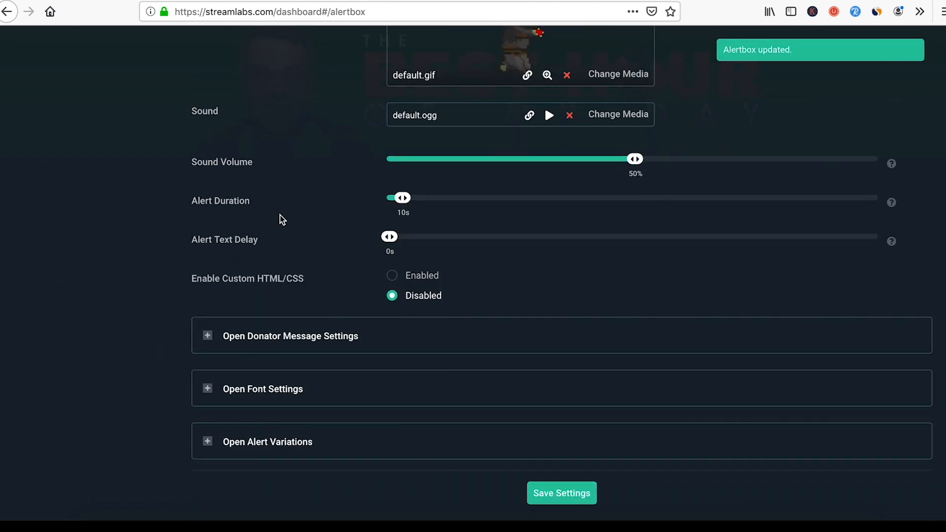